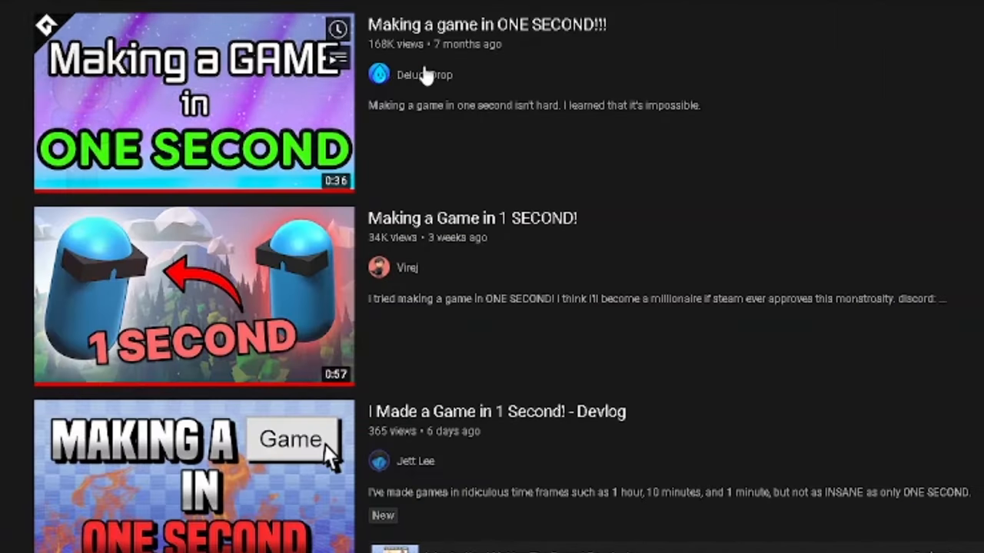
- Skim the YouTube results, then create a new 2D Unity project named Half
scroll(down, 3)
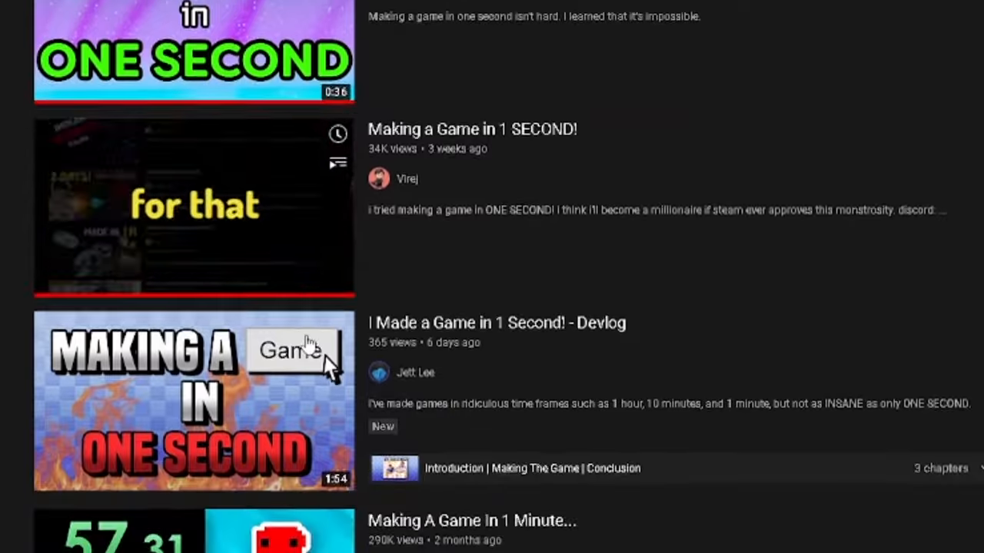
scroll(down, 3)
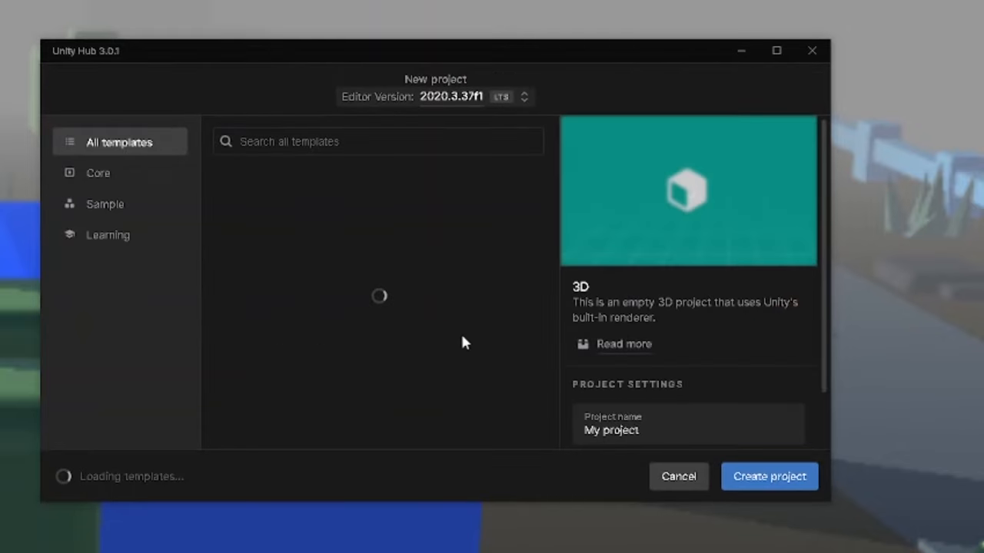
text(Half)
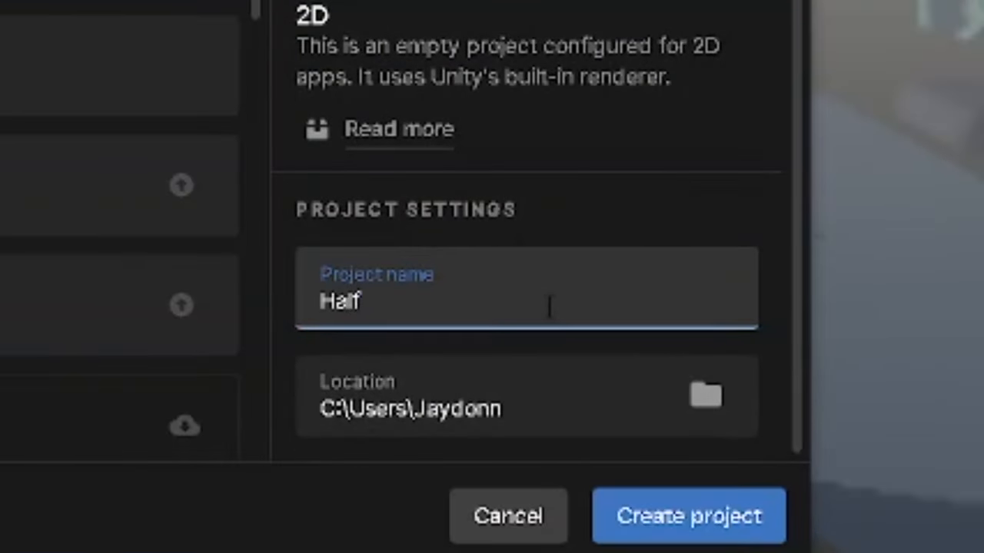
click(689, 515)
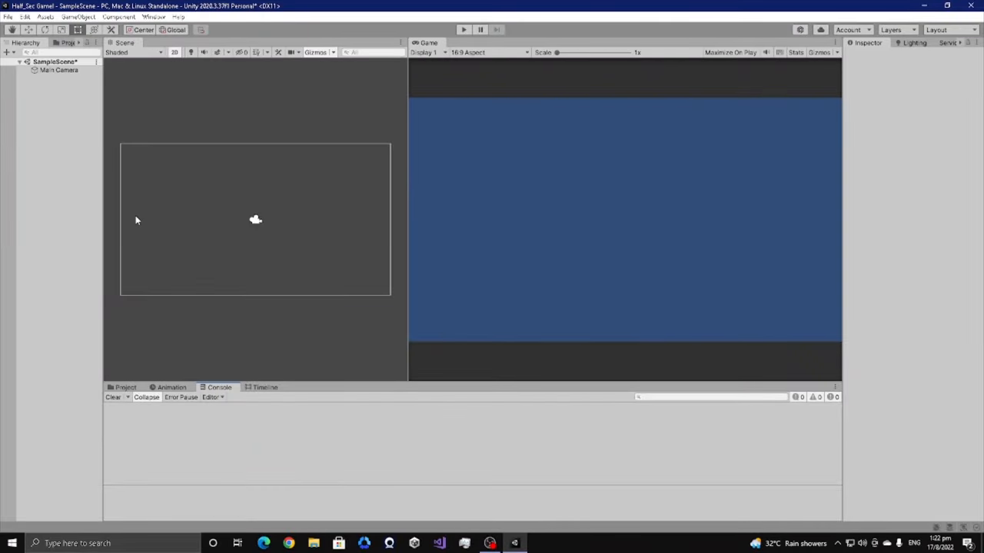
- Add a Circle sprite to the scene from the Hierarchy's 2D Object > Sprites menu
click(463, 29)
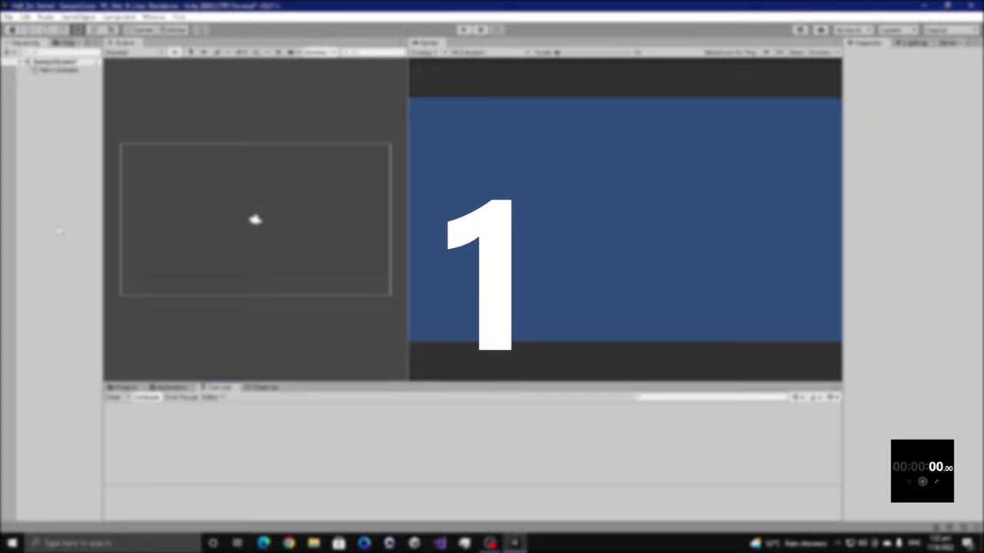
right_click(54, 231)
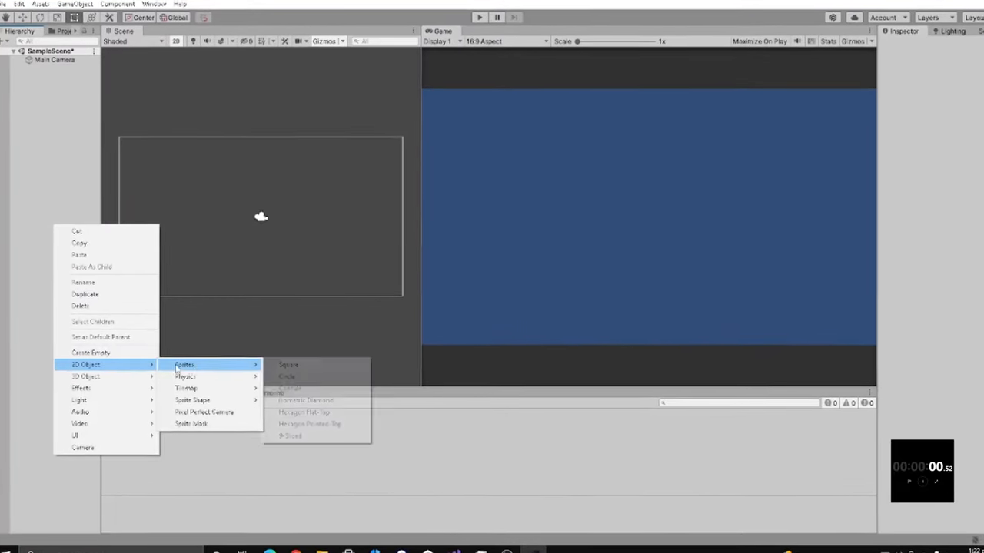
click(286, 376)
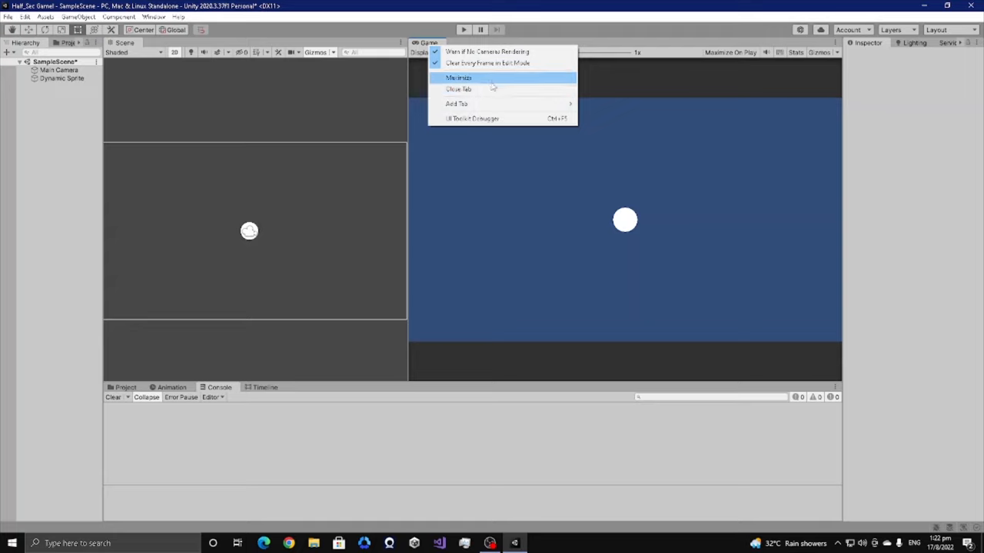
- Maximize the Game view and play the scene showing the white circle
click(458, 77)
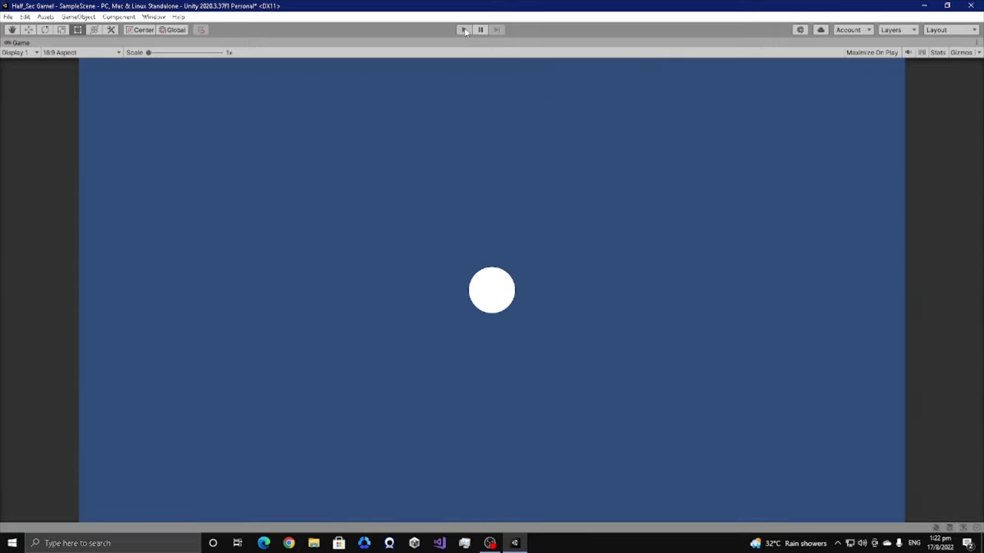
click(464, 29)
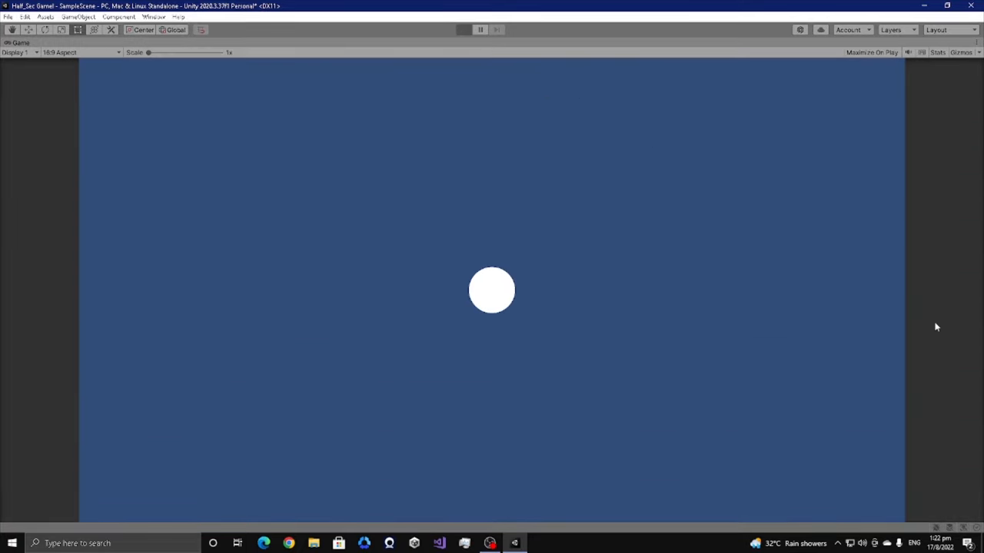
click(464, 29)
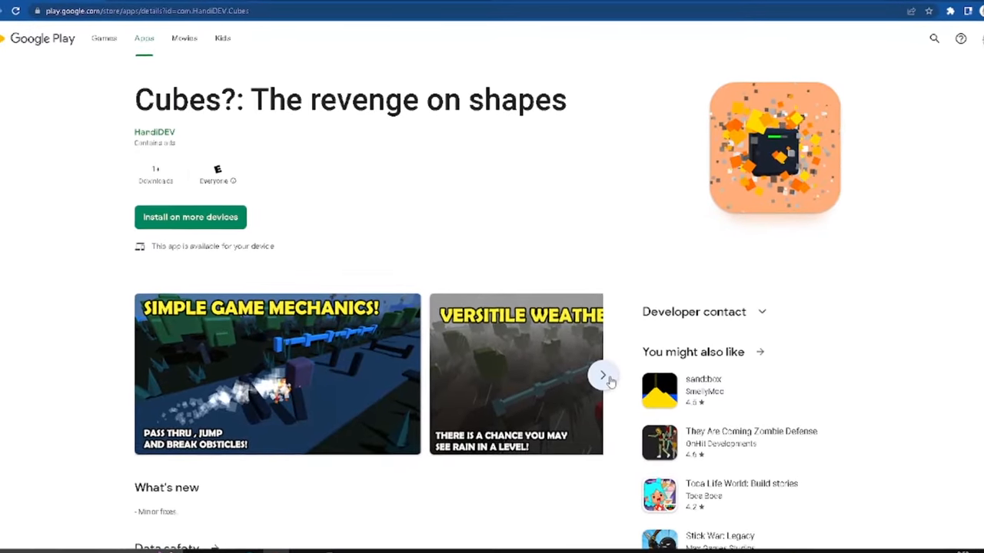
- Advance the screenshot carousel twice to reach the unlockable characters image
click(603, 375)
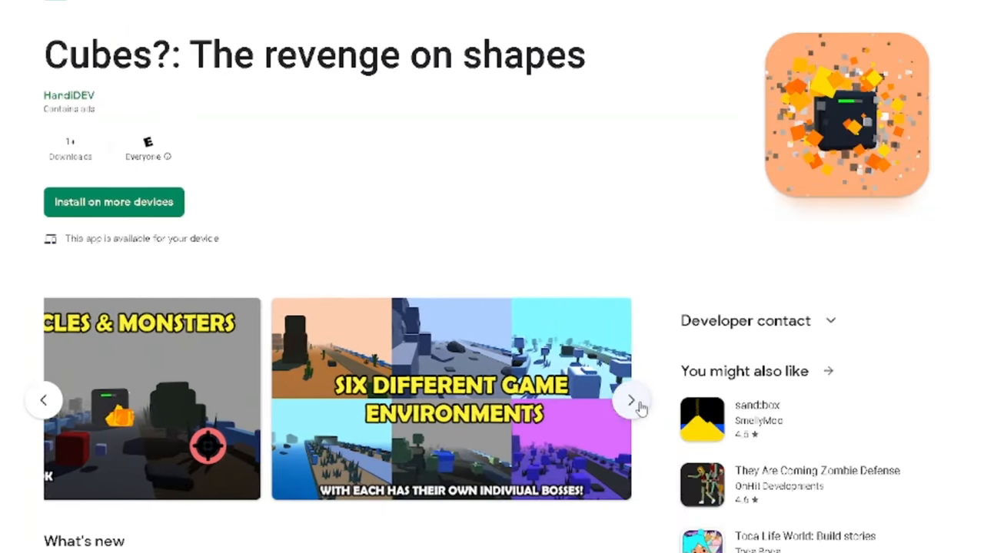
click(632, 400)
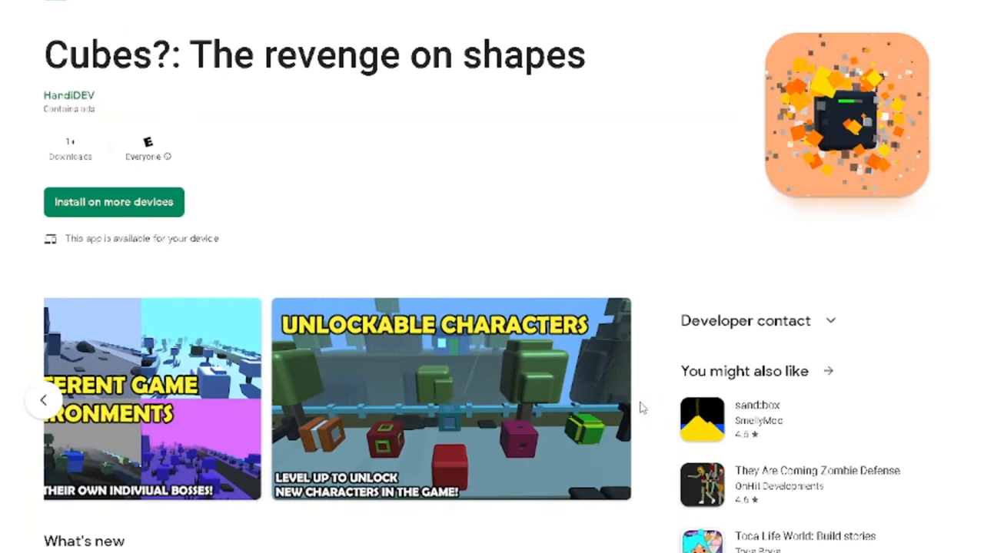